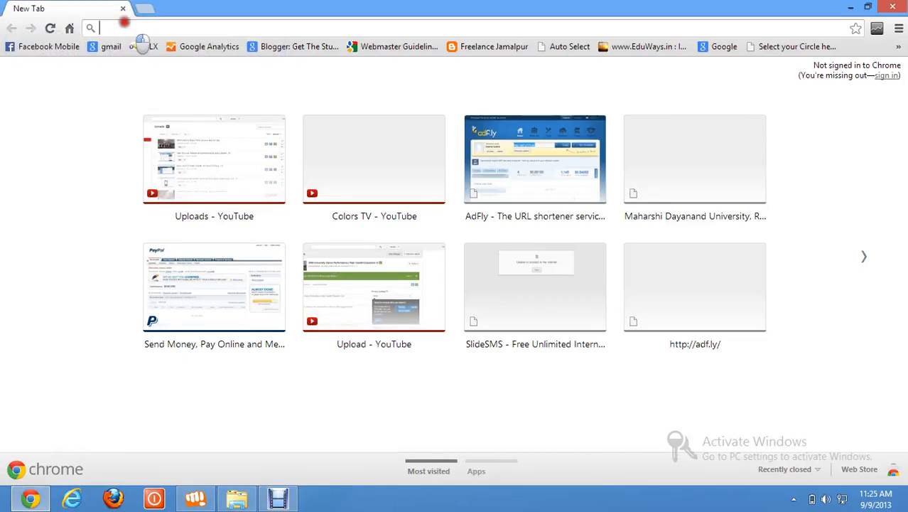
Navigate to slidesms.com to load the SlideSMS free international SMS homepage
type("slidesms.com")
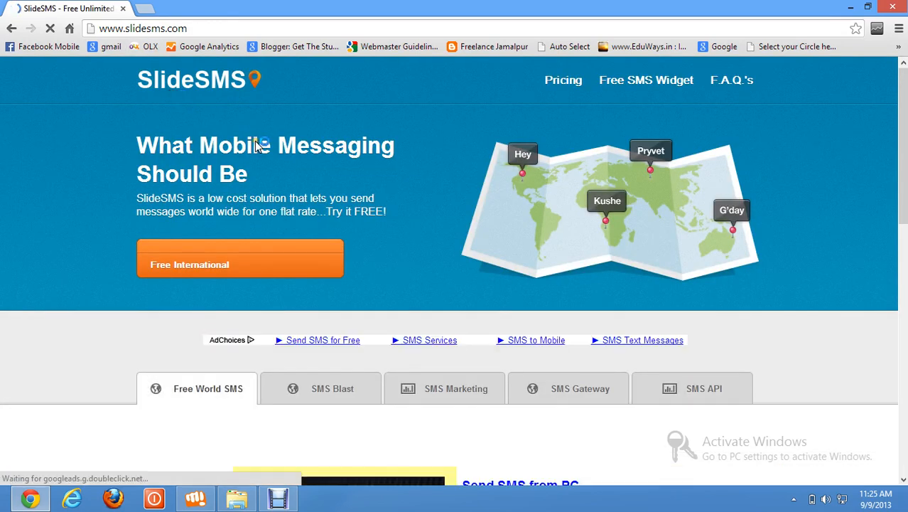
Scroll down to the Free SMS Message Center form with its empty fields
scroll("down", 3)
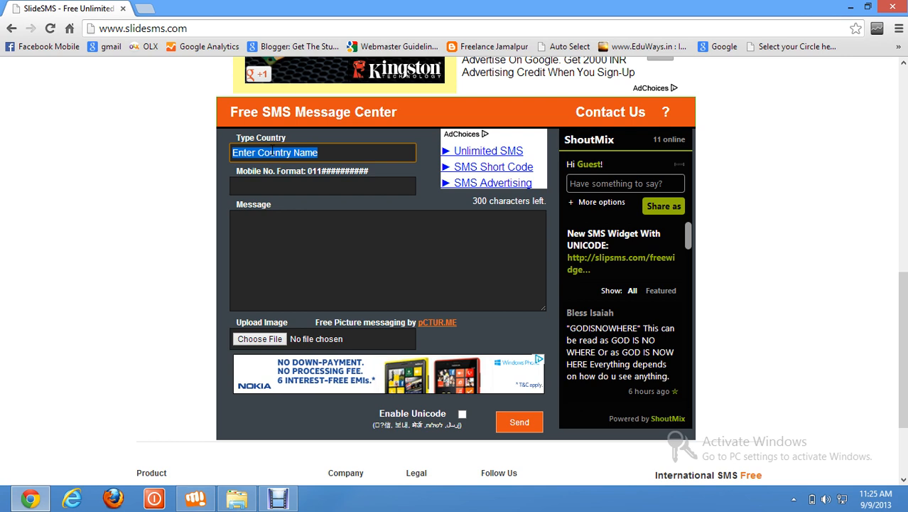
Choose Pakistan from the country list so the number field shows its international prefix
type("u")
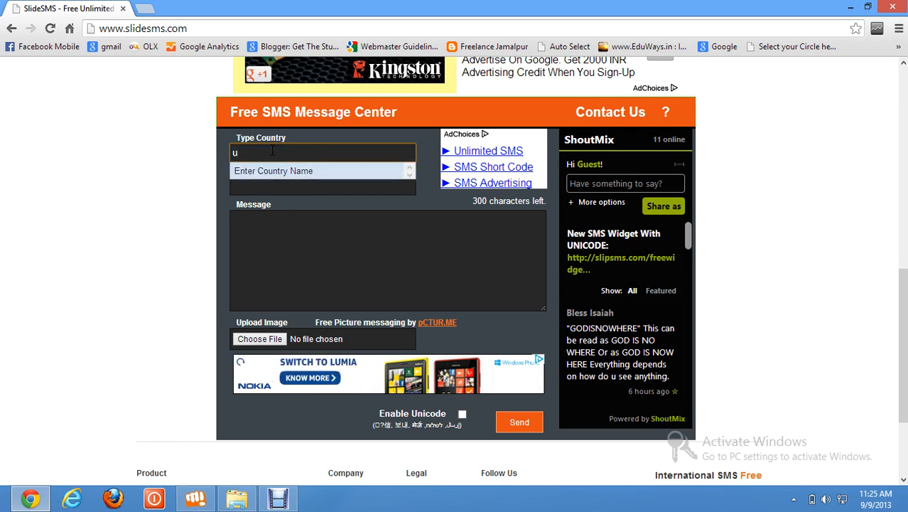
left_click(323, 151)
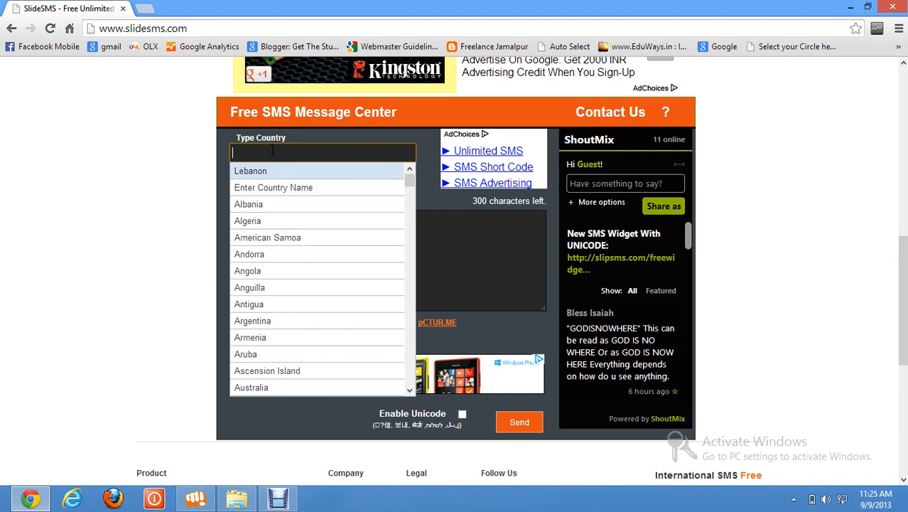
type("pak")
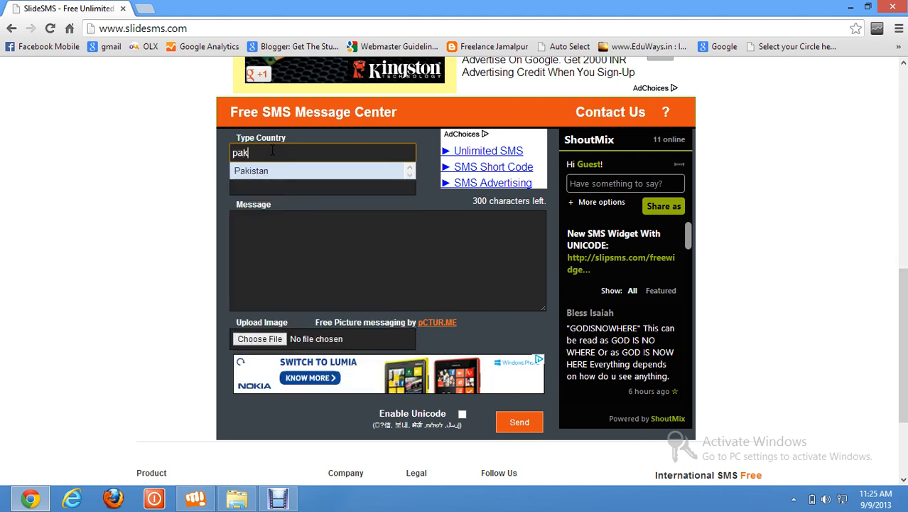
left_click(251, 170)
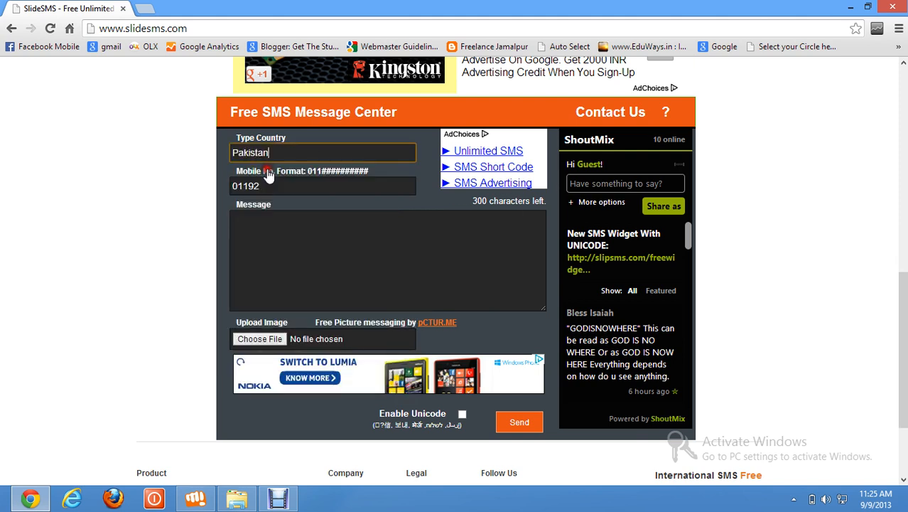
left_click(321, 185)
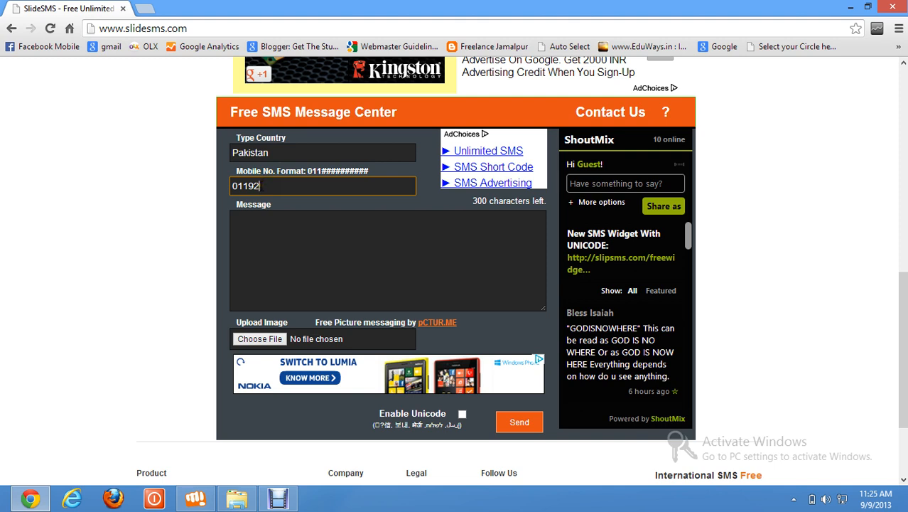
Replace the partly entered mobile number with the complete recipient number
triple_click(244, 184)
type("90")
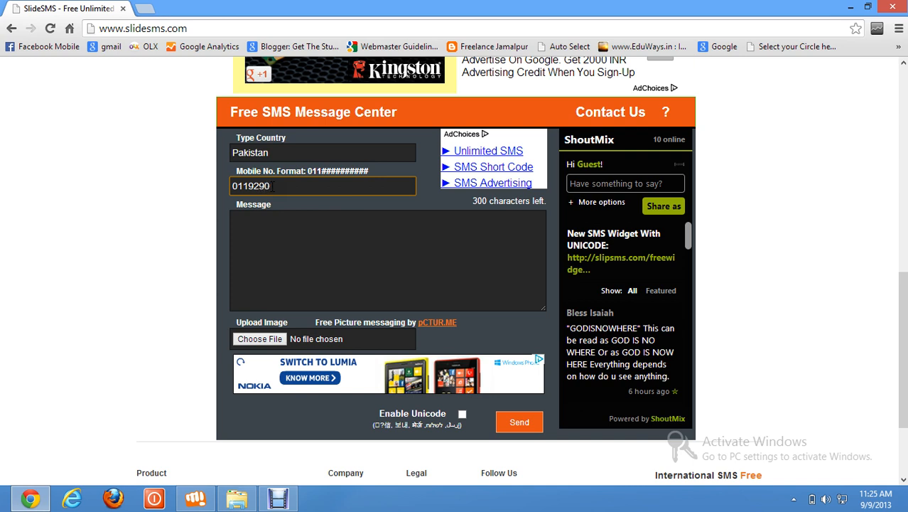
key("BackSpace")
type("*******1")
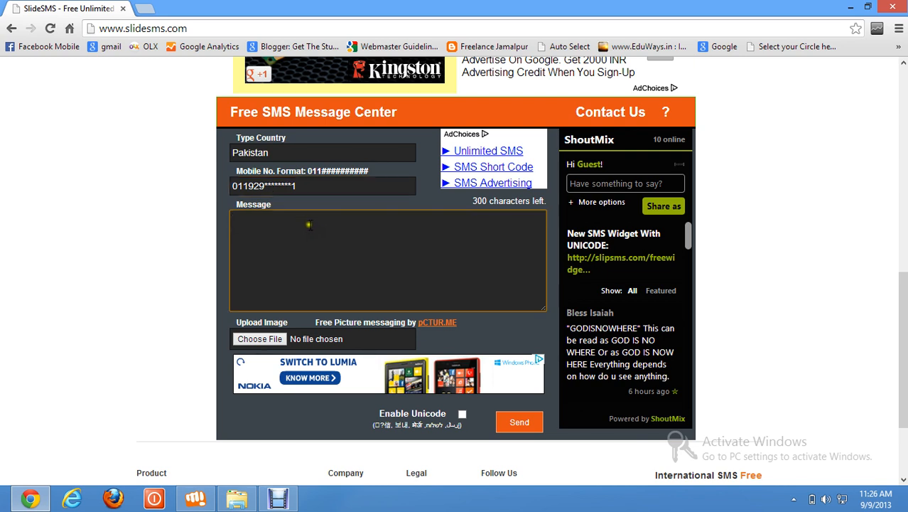
Enter the short message 'hruhgur', leaving 293 characters remaining
type("hruhgur")
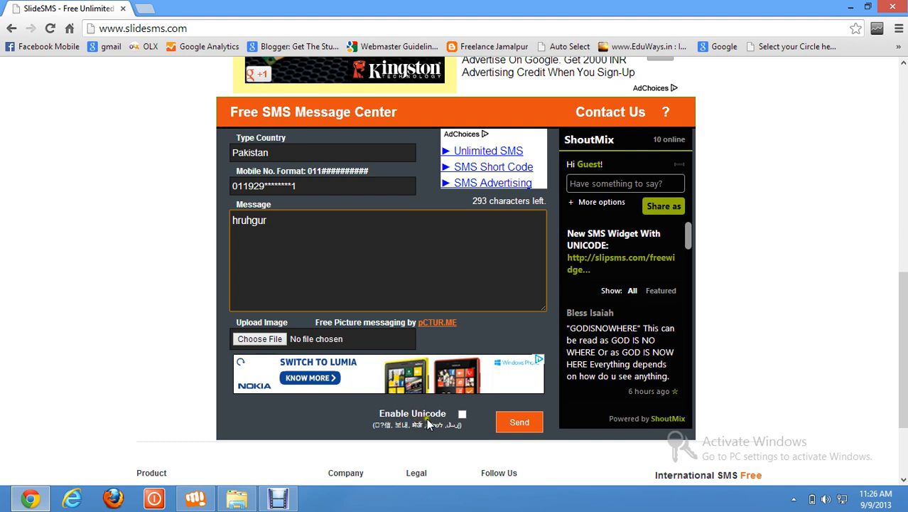
mouse_move(518, 422)
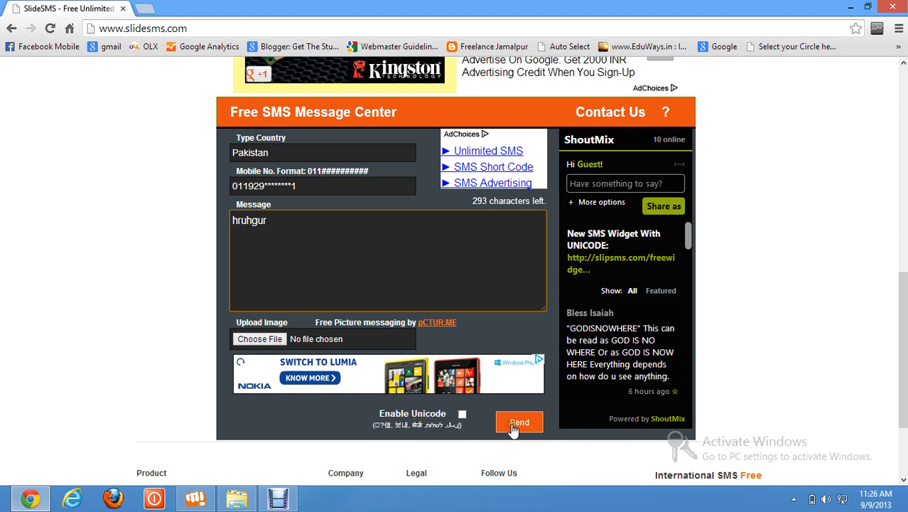
mouse_move(478, 429)
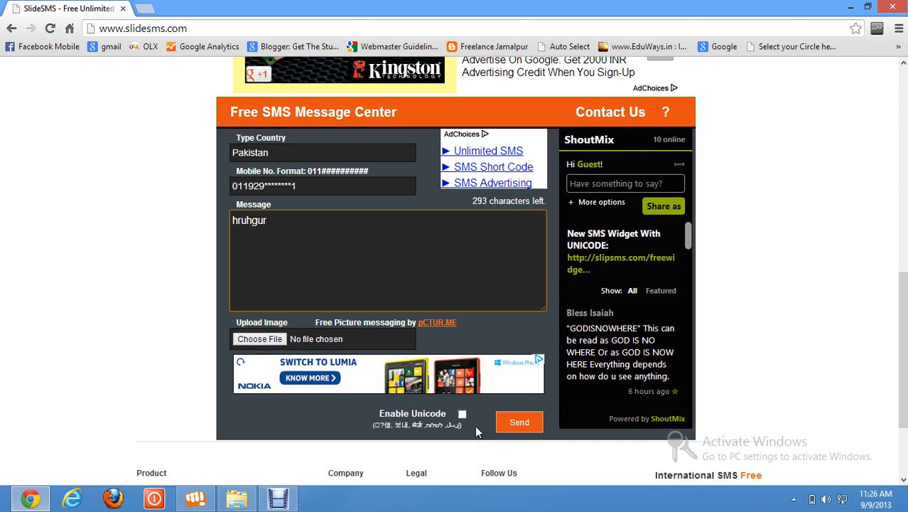
mouse_move(443, 342)
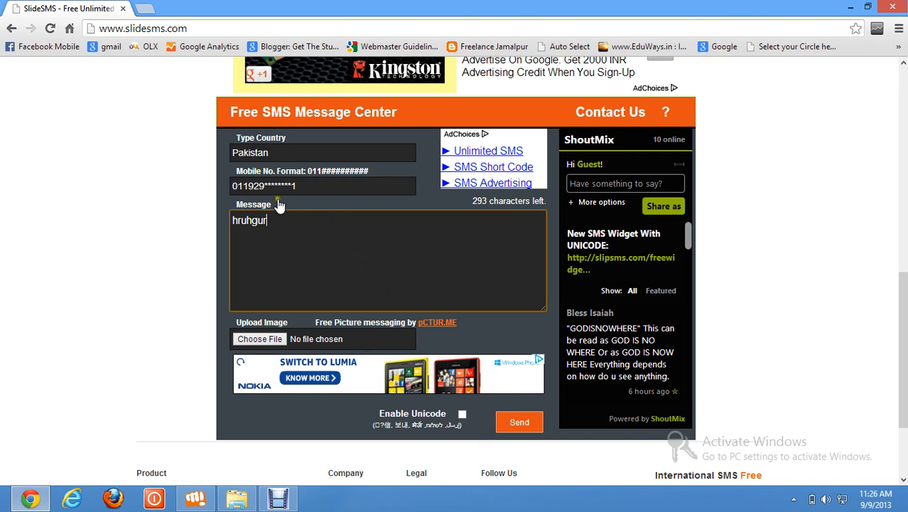
mouse_move(164, 8)
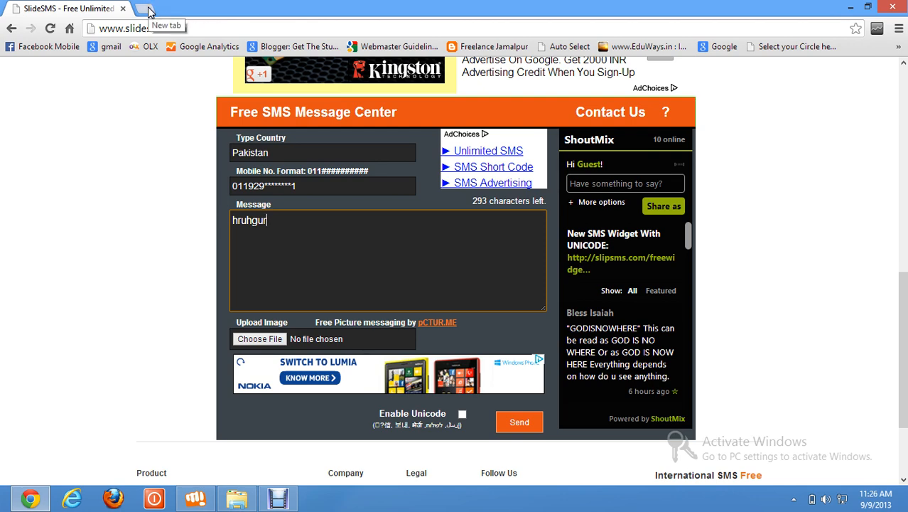